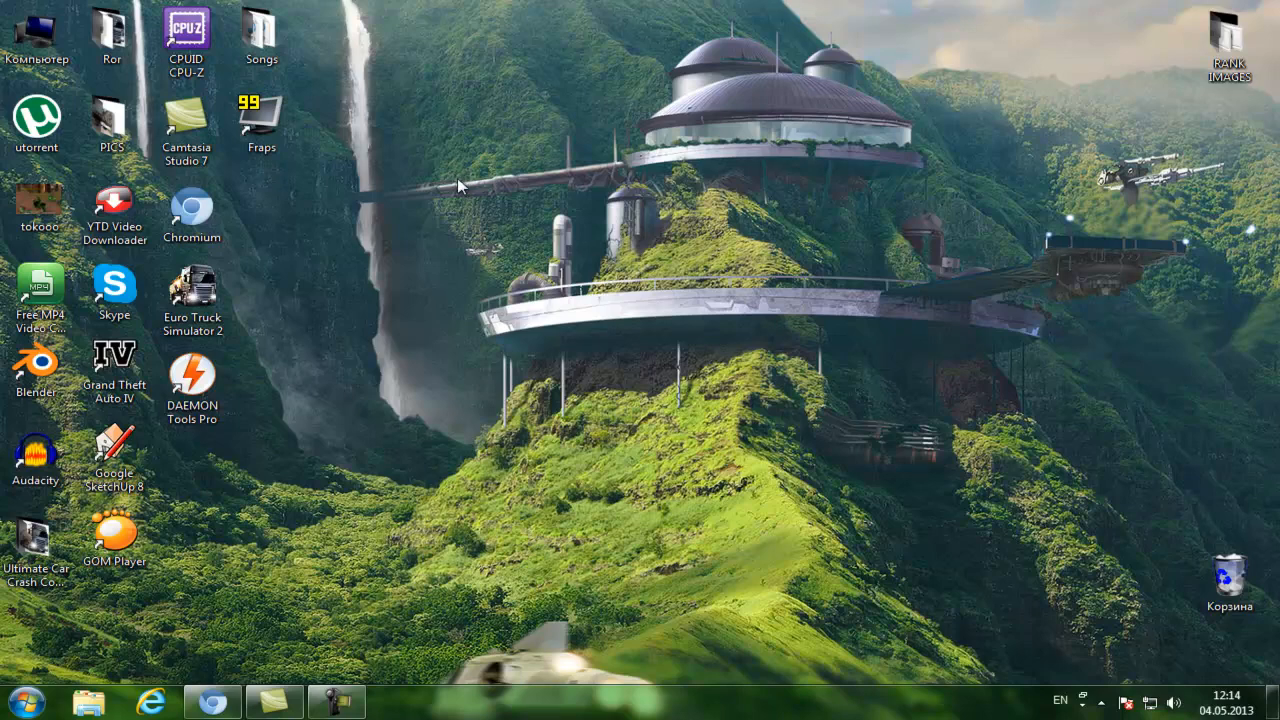
{"action": "mouse_move", "coordinate": [490, 483]}
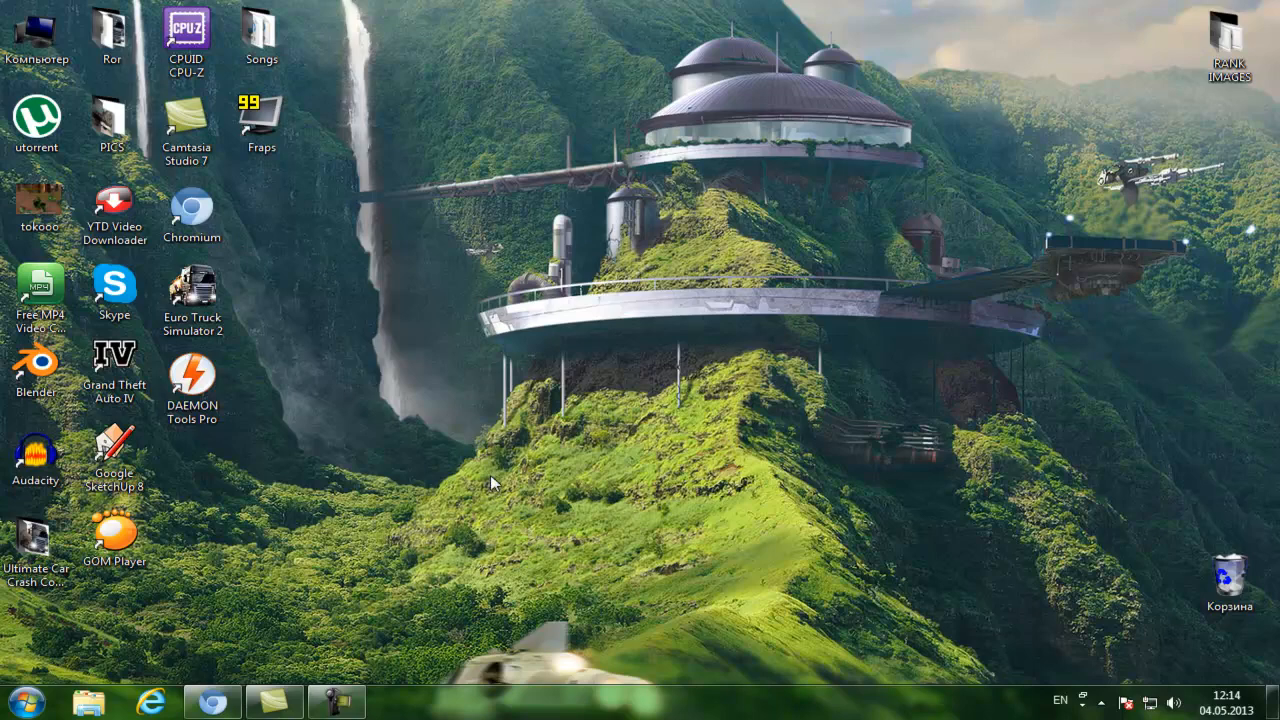
{"action": "mouse_move", "coordinate": [450, 252]}
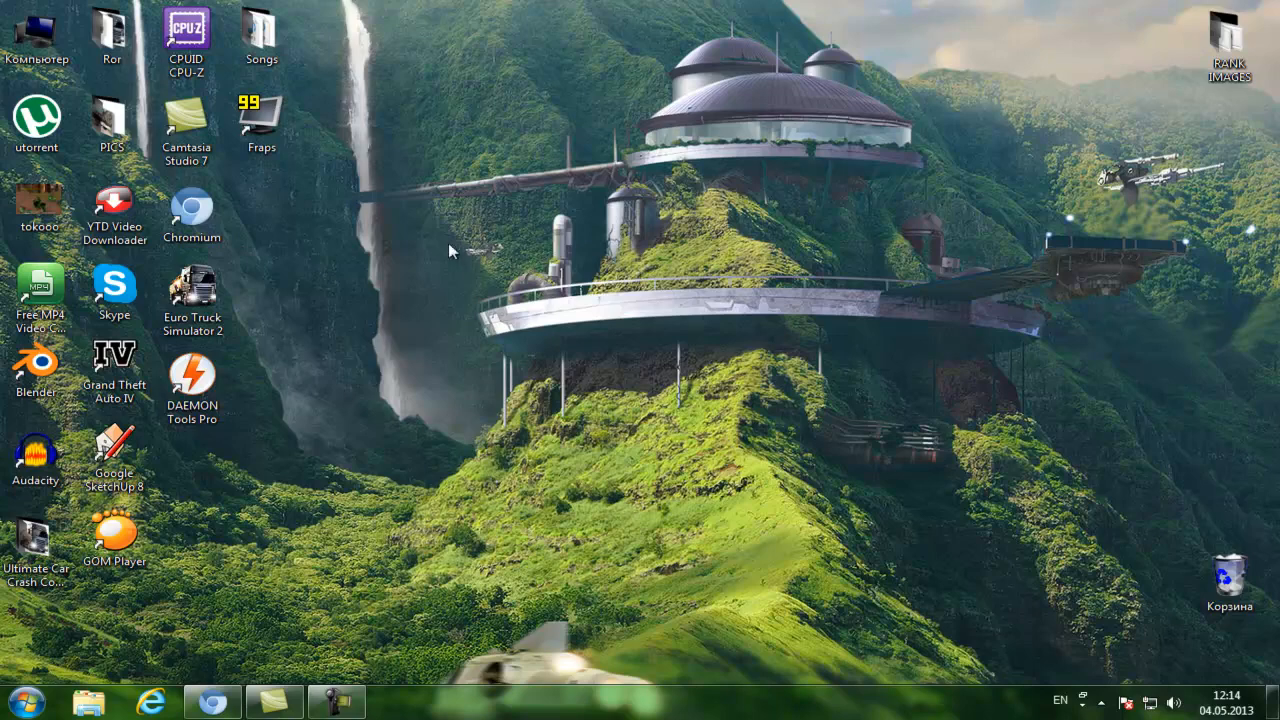
{"action": "mouse_move", "coordinate": [540, 263]}
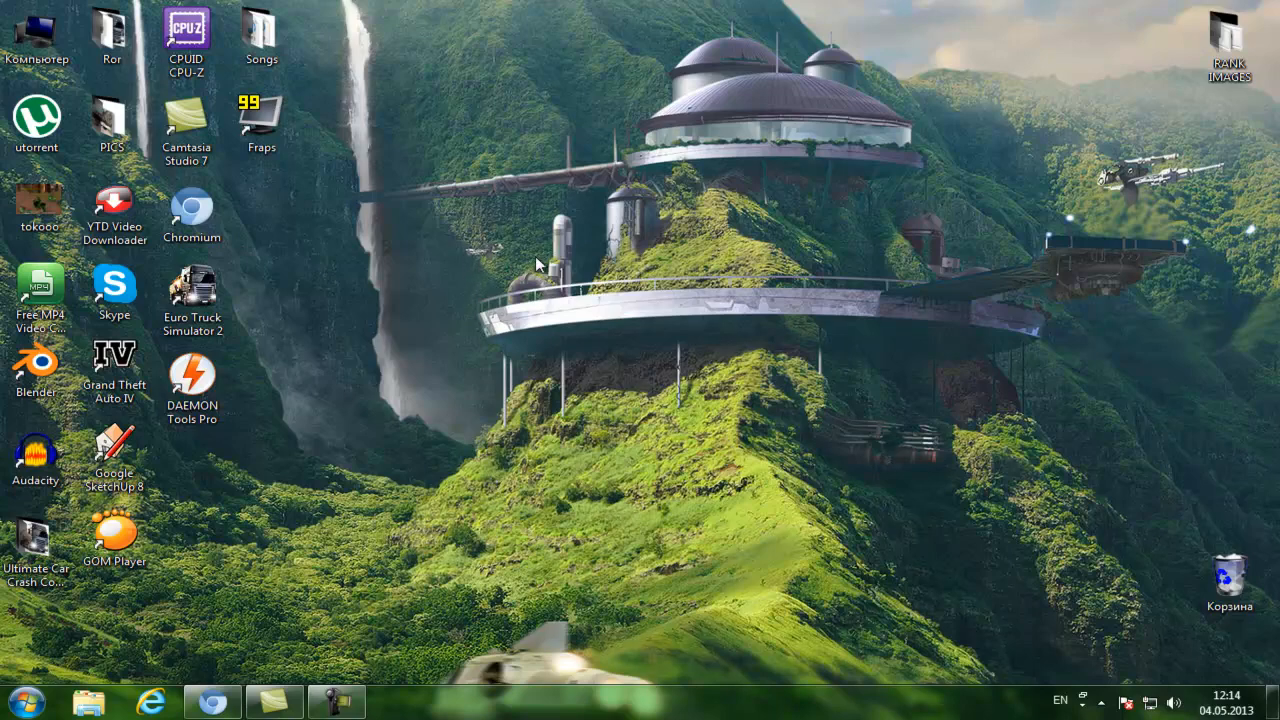
{"action": "mouse_move", "coordinate": [697, 424]}
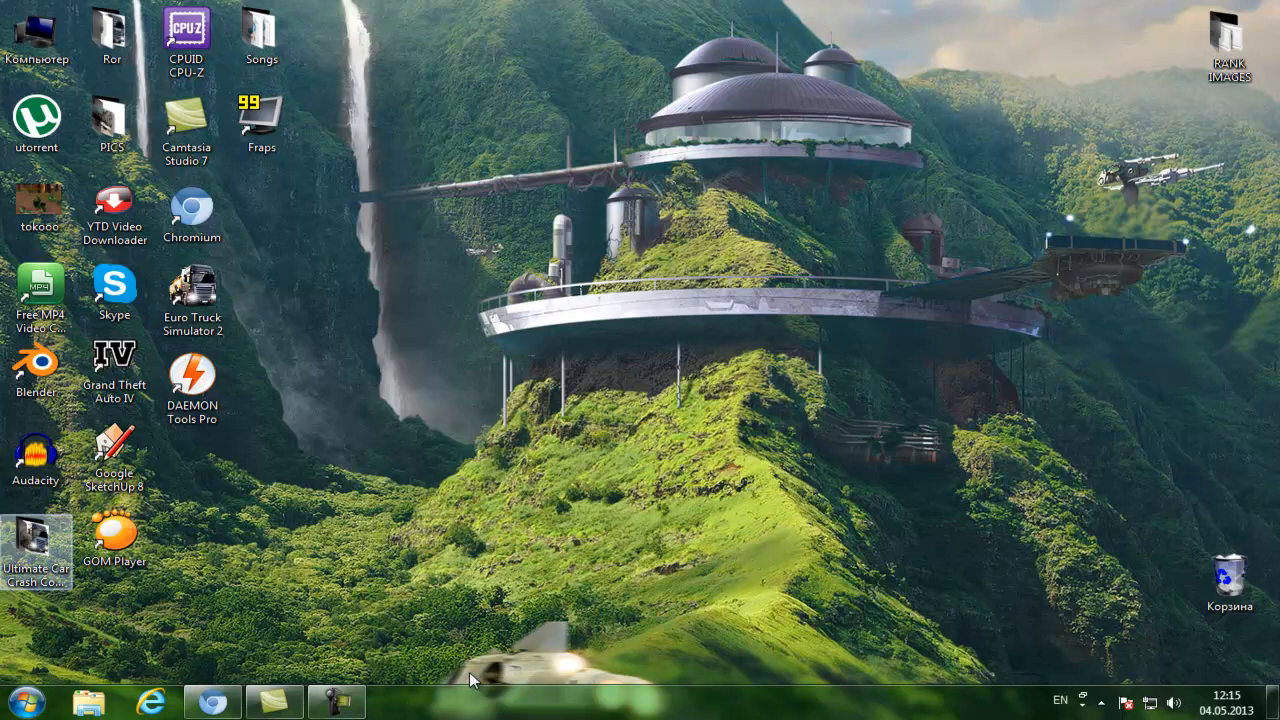
Launch Advanced PC Tweaker on the Registry Repair page with all 17 categories ticked.
{"action": "left_click", "coordinate": [17, 700]}
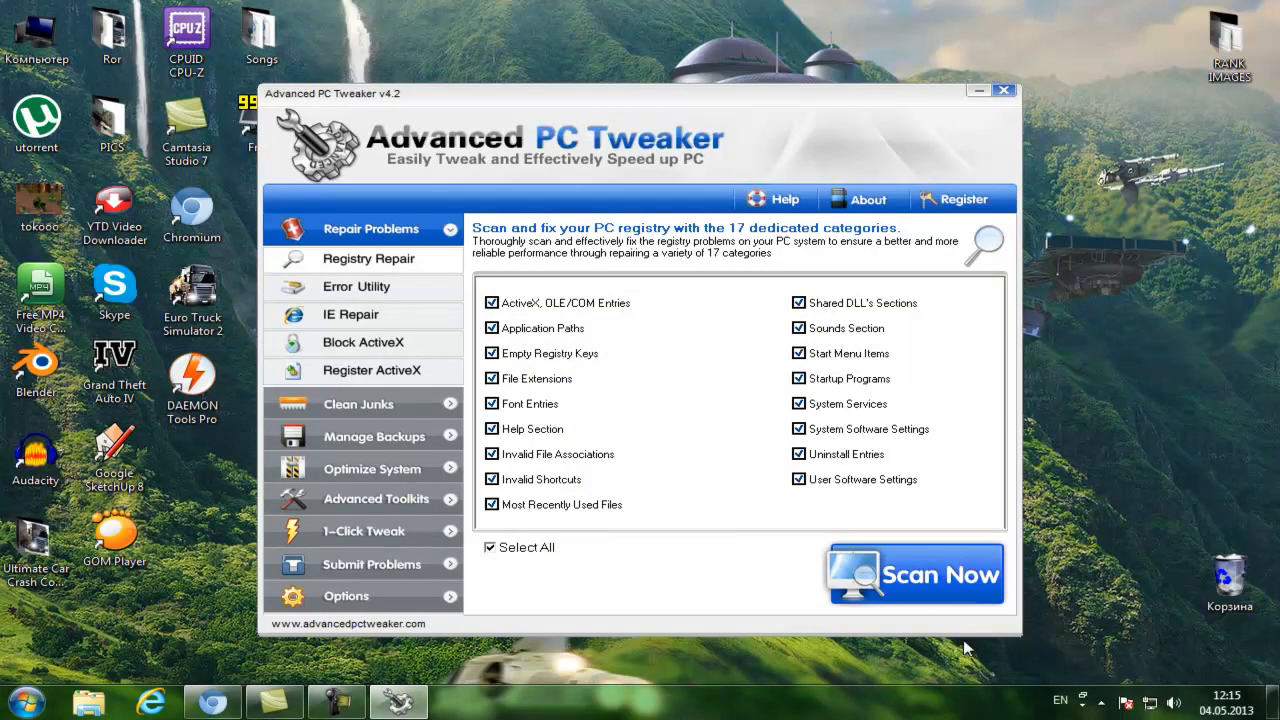
{"action": "mouse_move", "coordinate": [745, 527]}
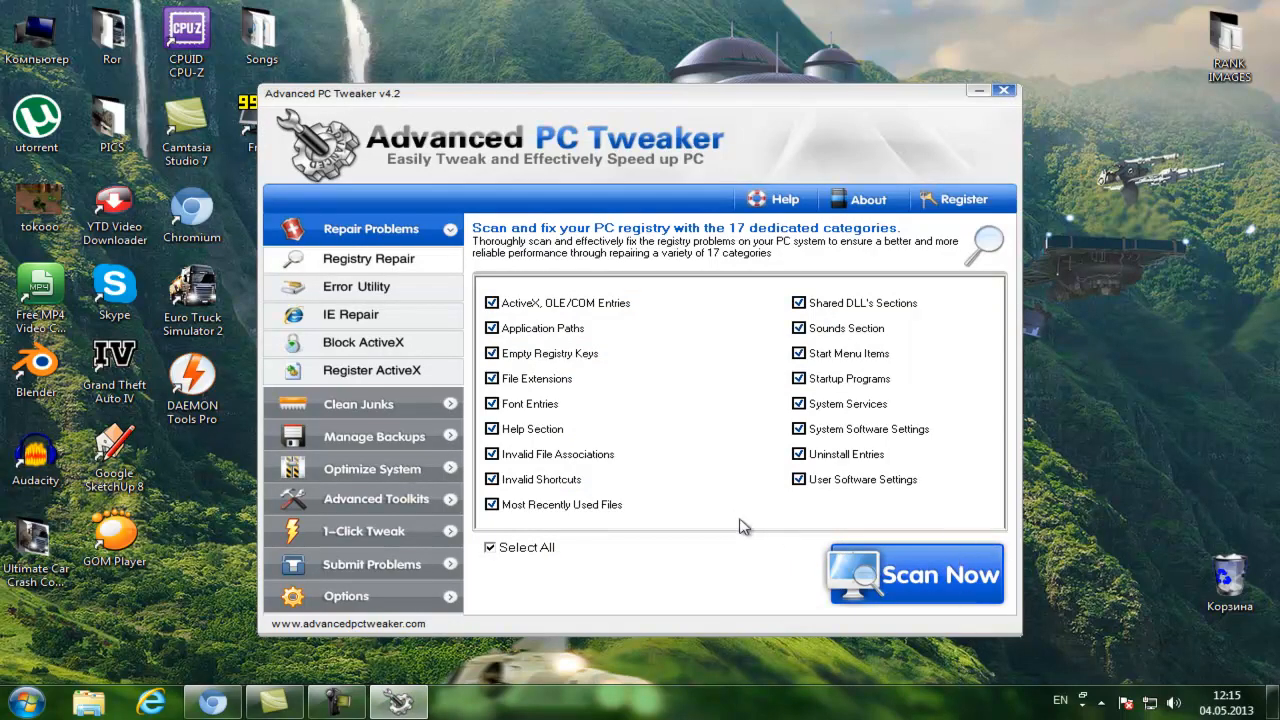
{"action": "mouse_move", "coordinate": [1062, 530]}
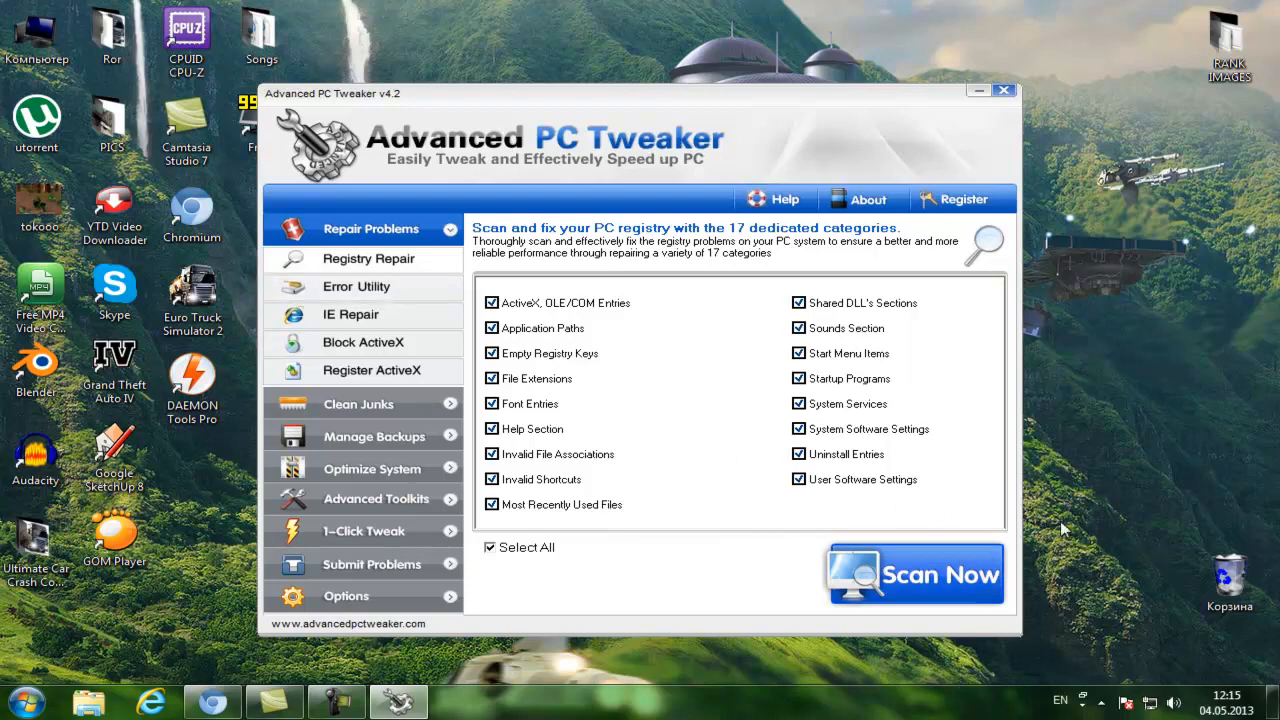
{"action": "mouse_move", "coordinate": [845, 525]}
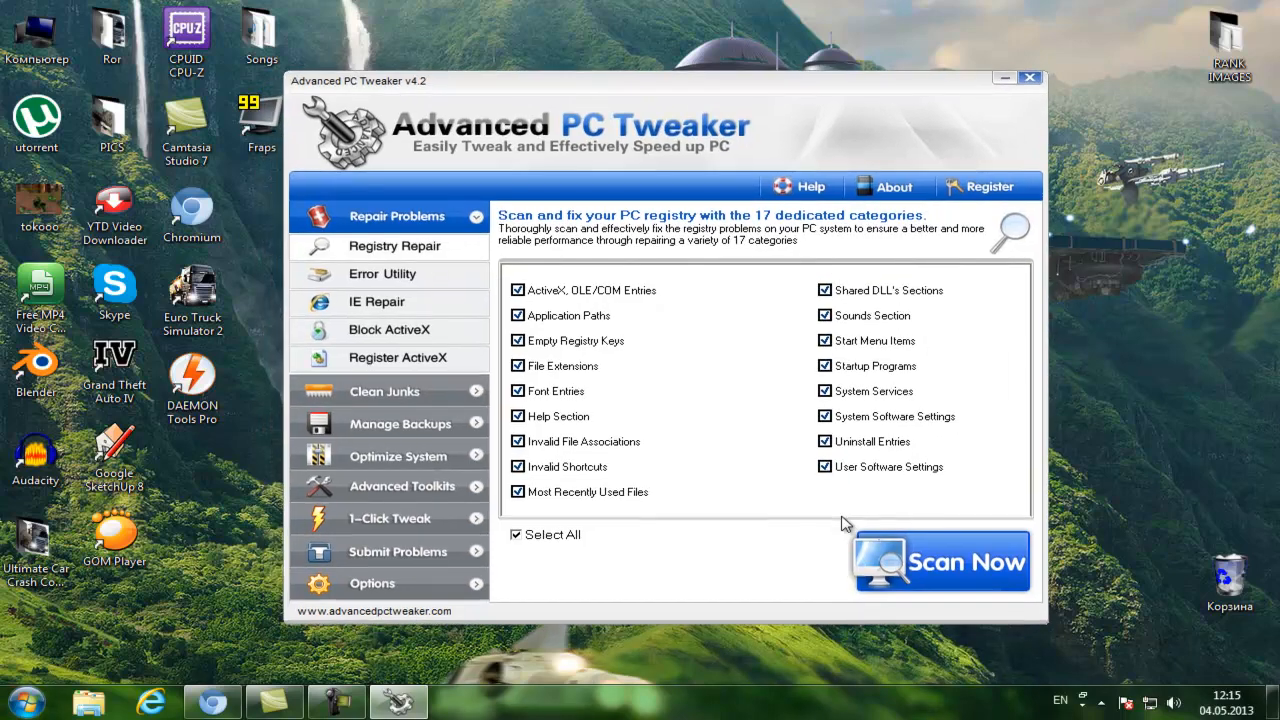
Scan the registry and repair the 38 problems found (36 empty keys, 2 file associations).
{"action": "left_click", "coordinate": [940, 561]}
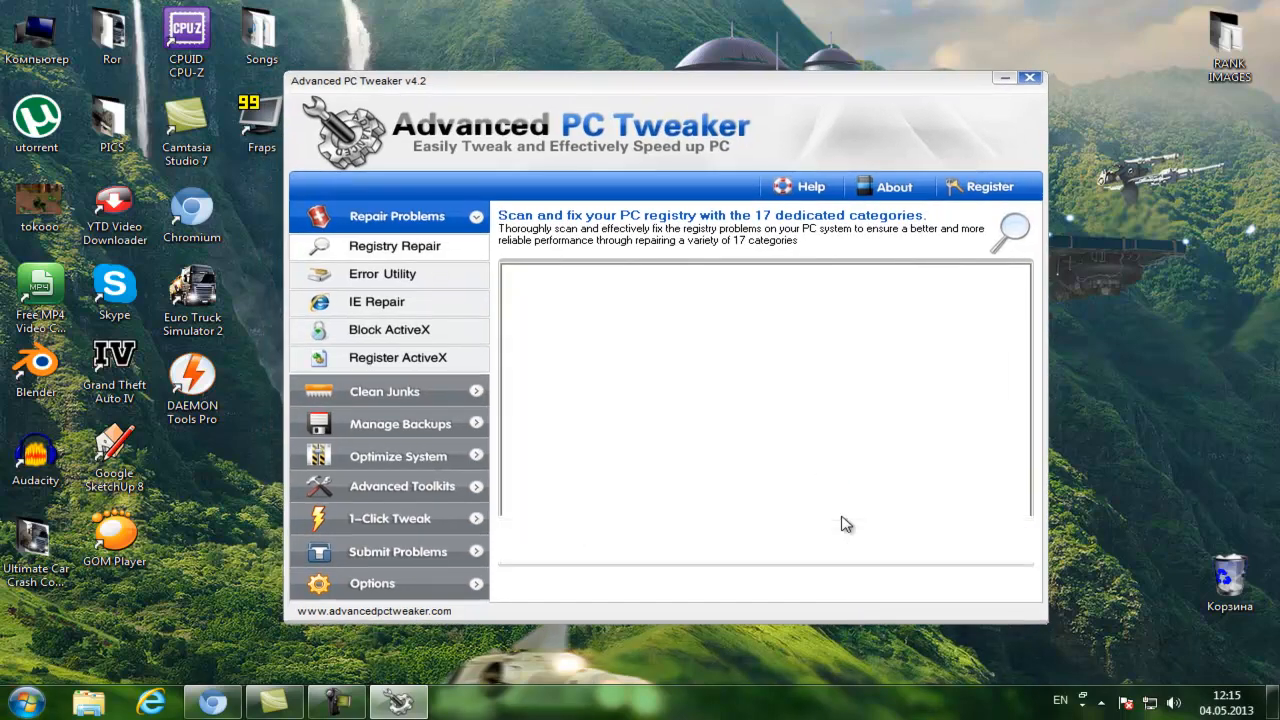
{"action": "left_click", "coordinate": [1011, 232]}
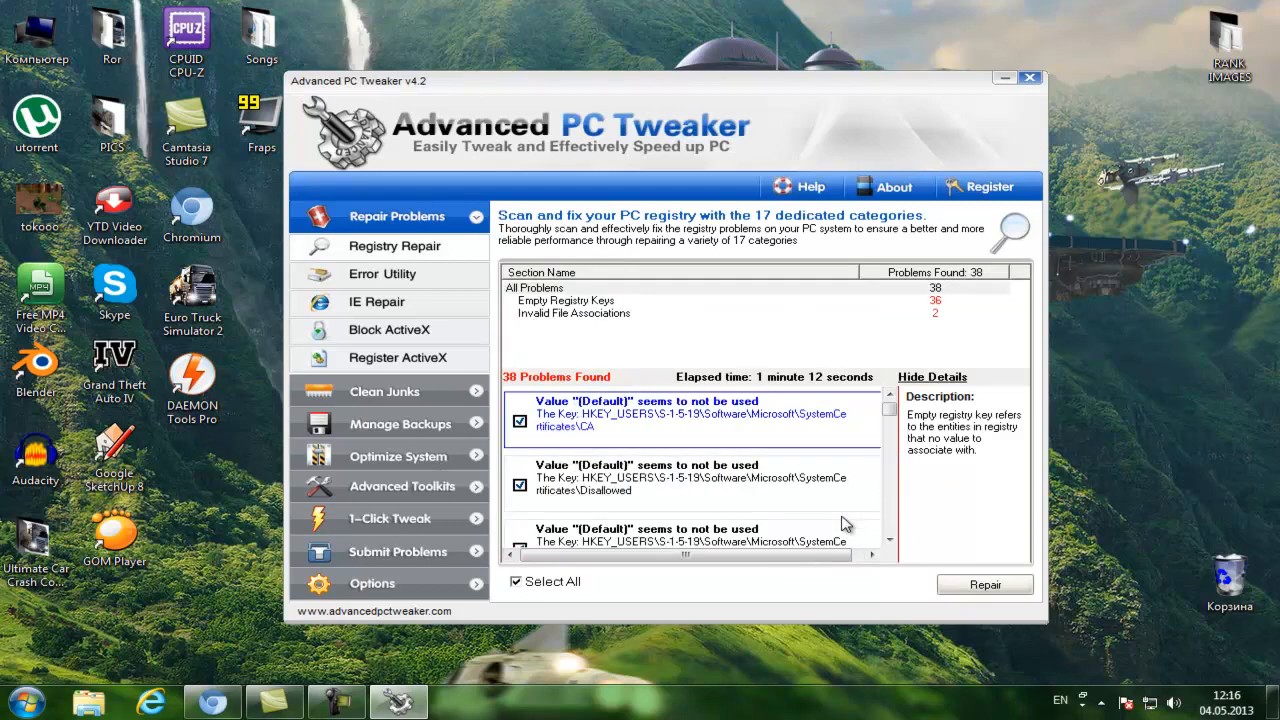
{"action": "left_click", "coordinate": [984, 584]}
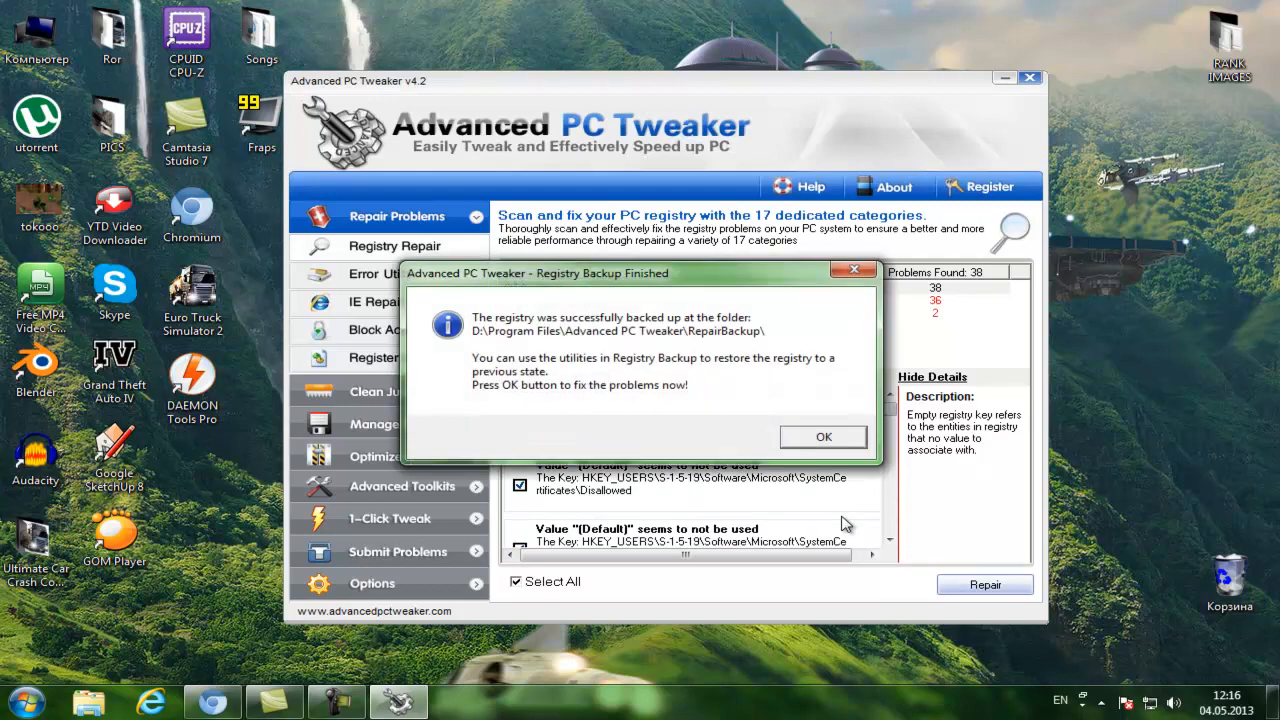
Confirm the registry backup and bring up the Junk File Cleaner with drives C and D.
{"action": "left_click", "coordinate": [823, 436]}
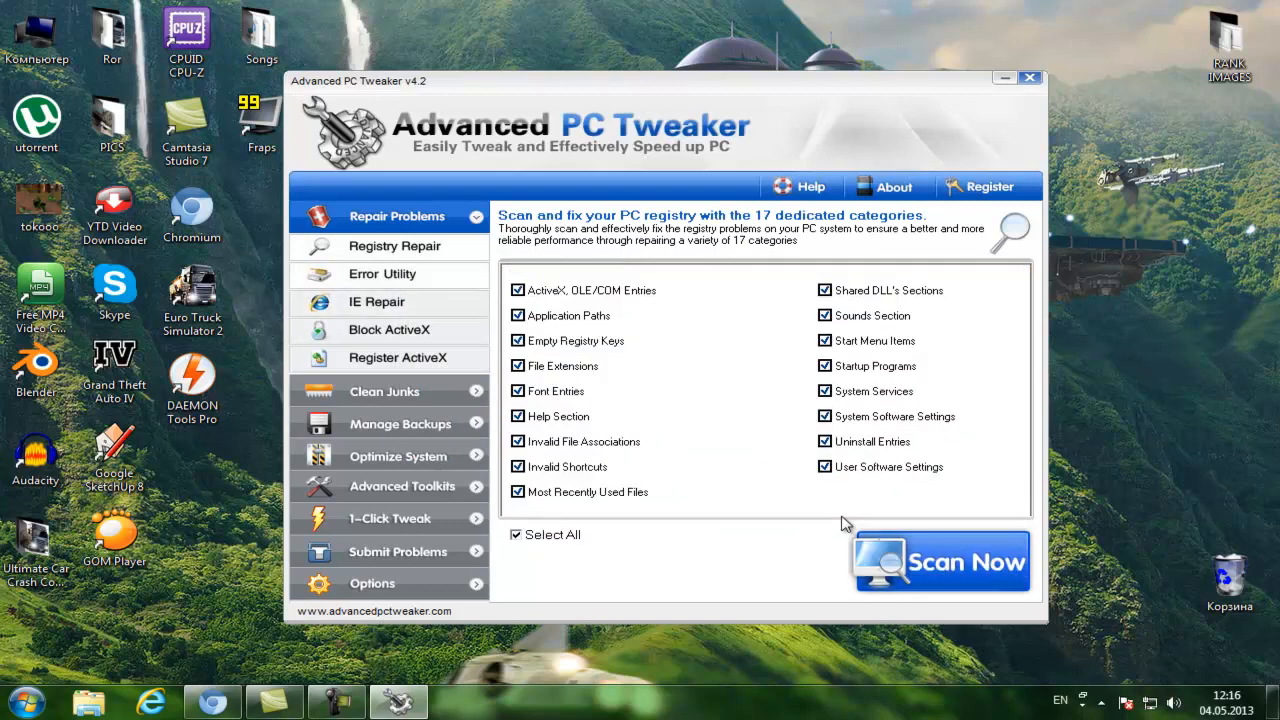
{"action": "left_click", "coordinate": [384, 391]}
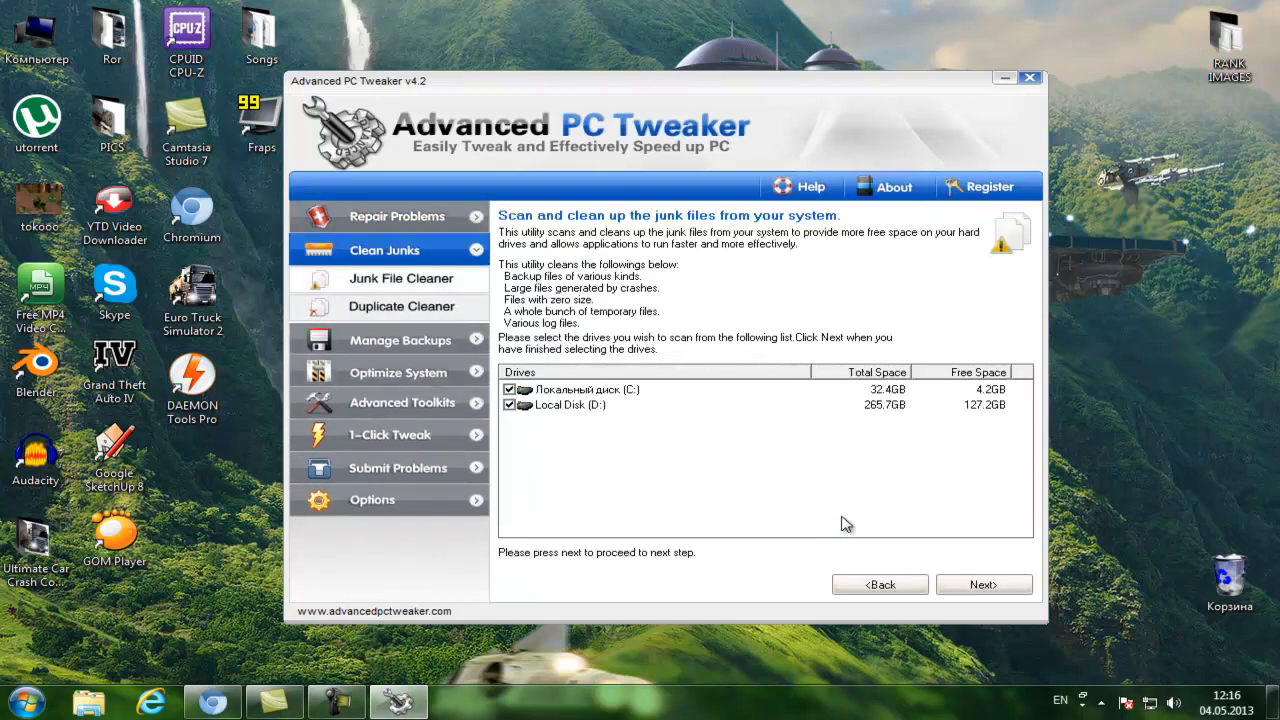
Review junk file types for drive C:, then go to the System Optimizer's Office Model.
{"action": "left_click", "coordinate": [580, 389]}
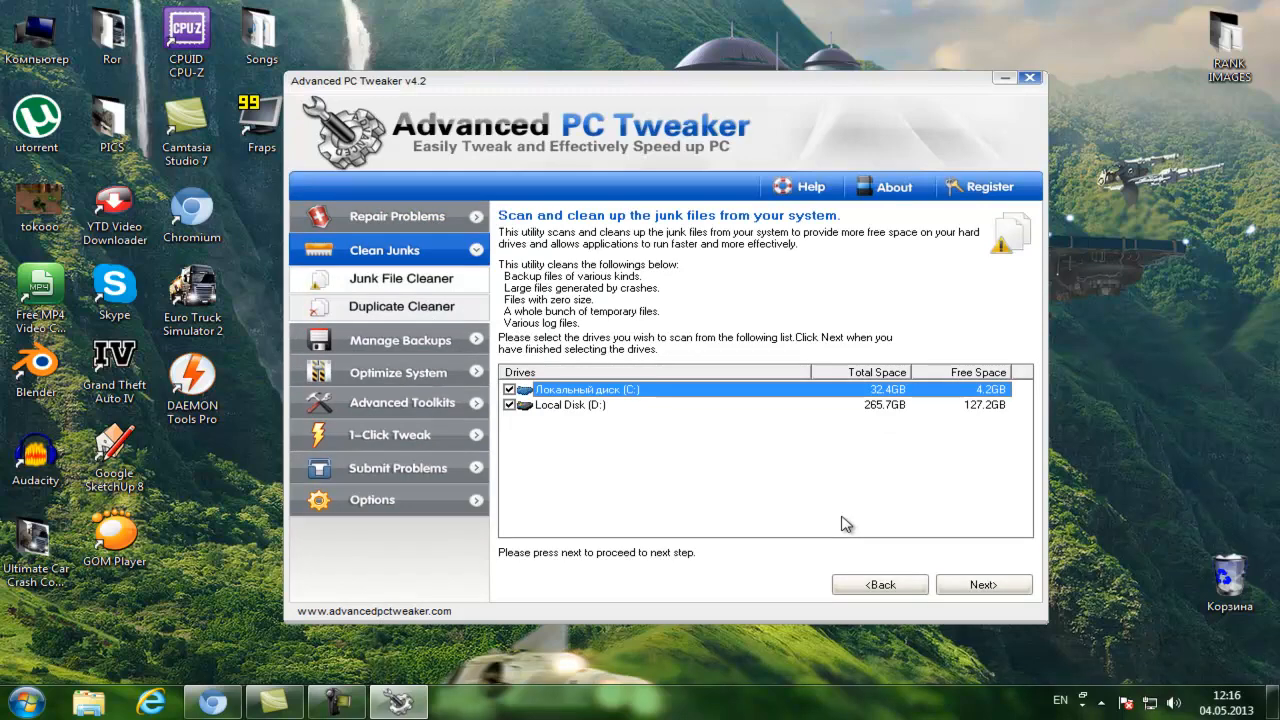
{"action": "left_click", "coordinate": [982, 584]}
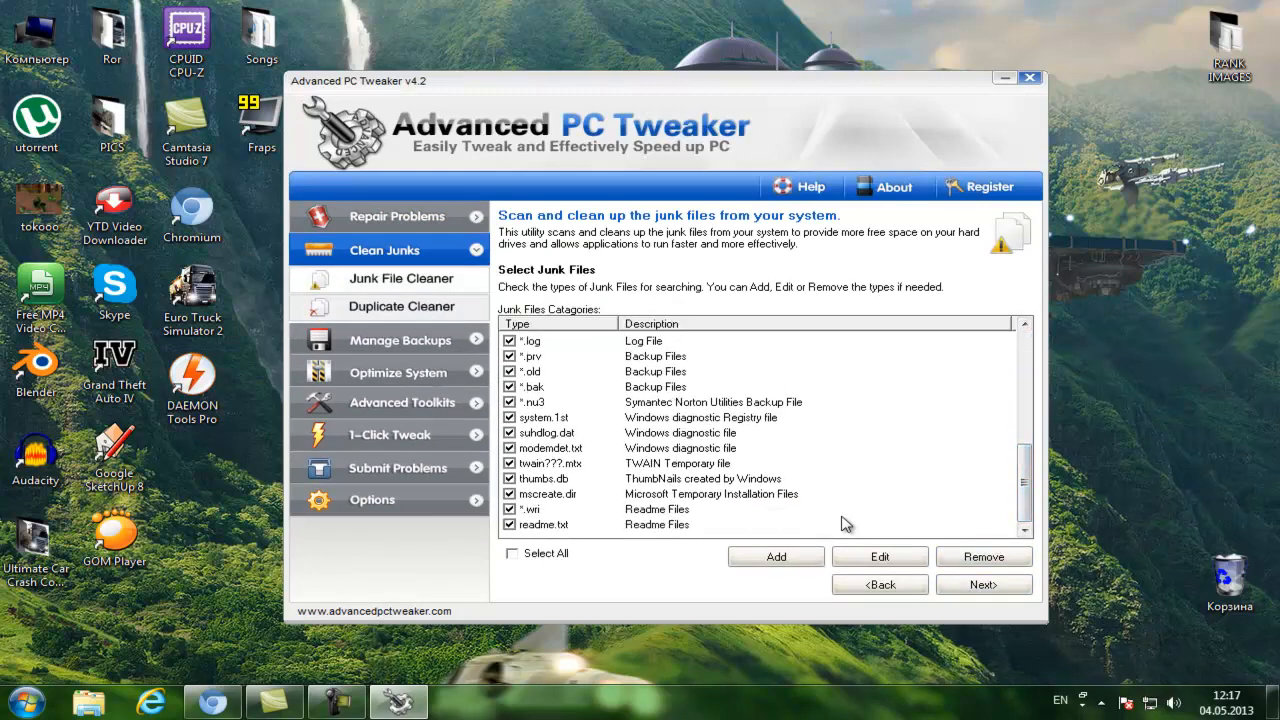
{"action": "left_click", "coordinate": [533, 387]}
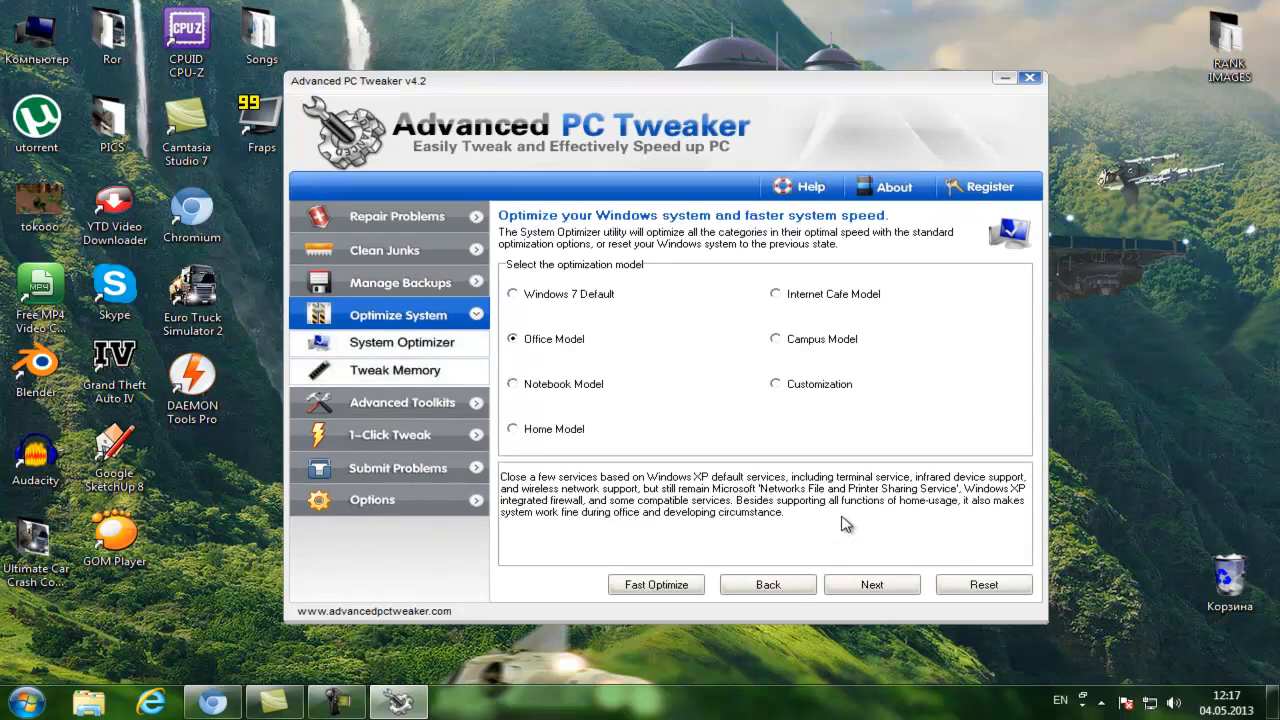
Optimize memory via Tweak Memory and acknowledge the success message.
{"action": "left_click", "coordinate": [394, 370]}
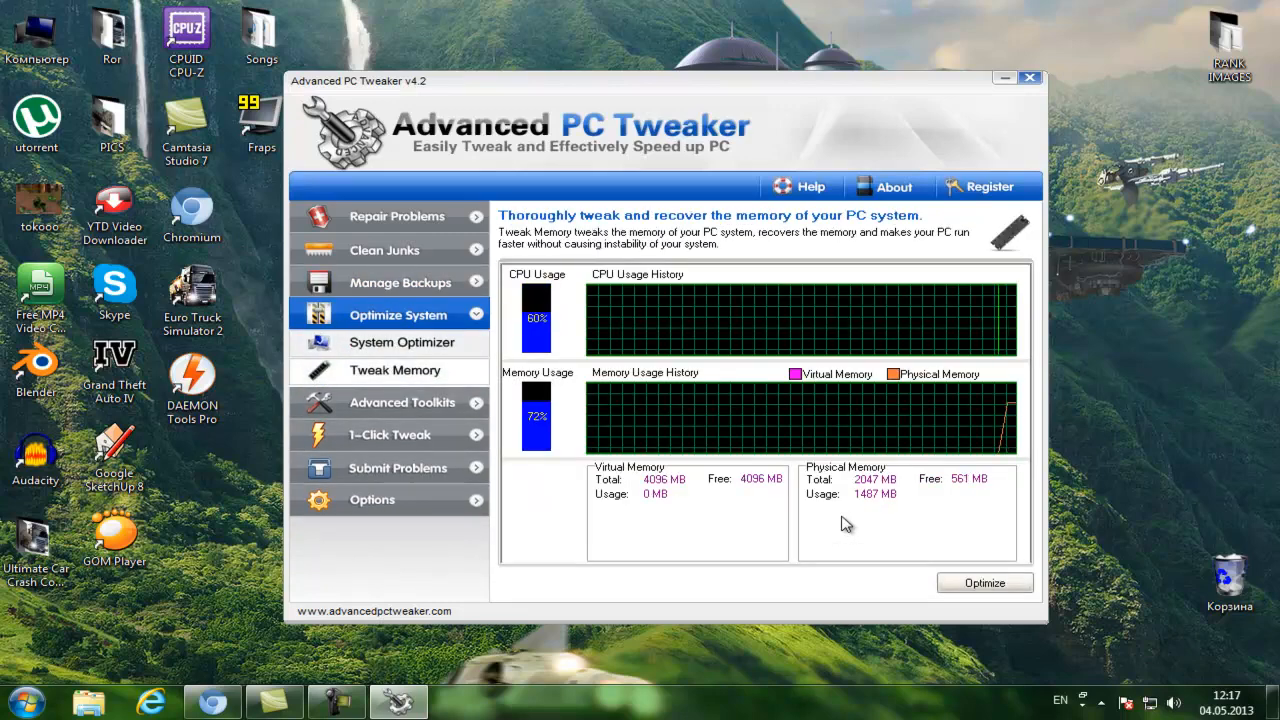
{"action": "left_click", "coordinate": [984, 582]}
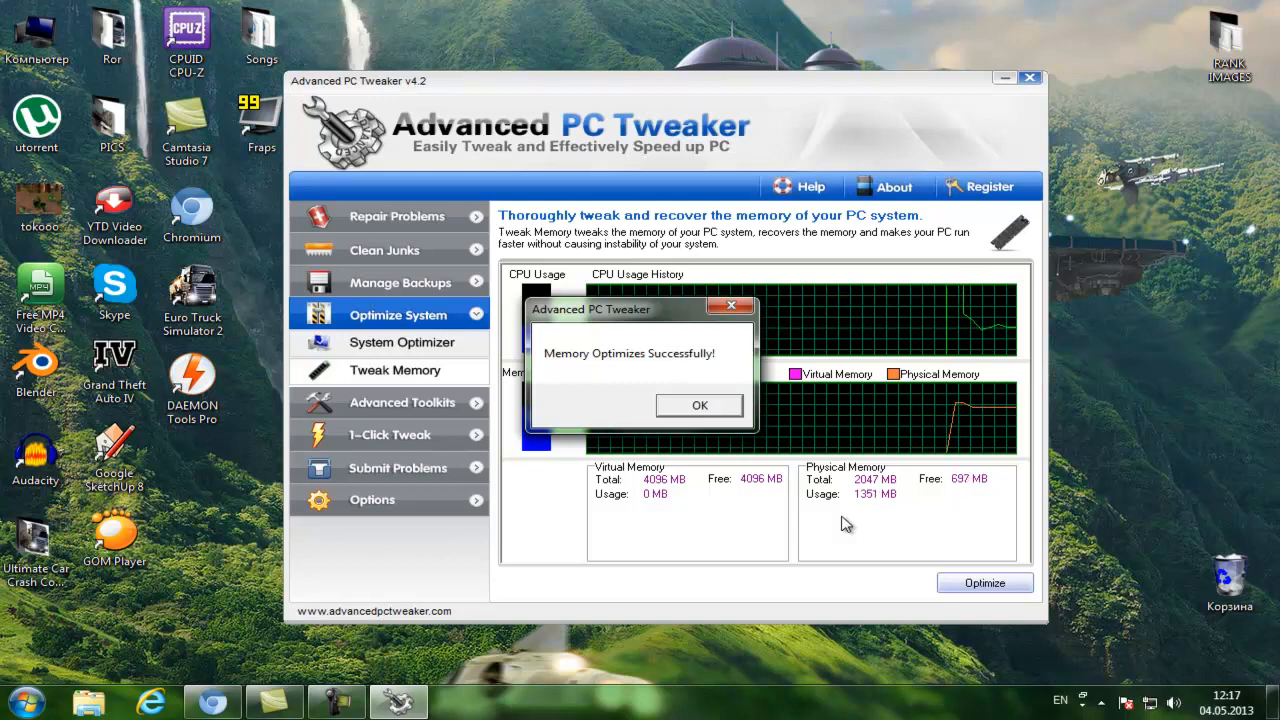
{"action": "left_click", "coordinate": [699, 405]}
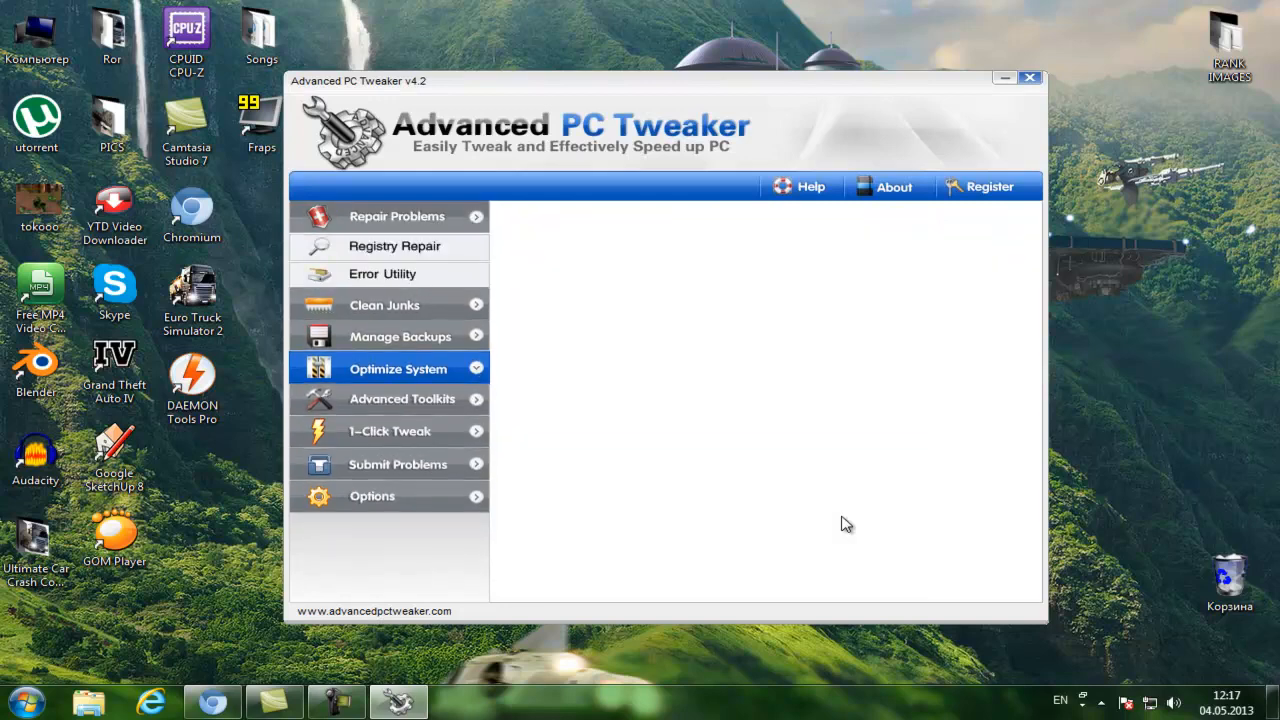
Return to Repair Problems and close the Advanced PC Tweaker window.
{"action": "left_click", "coordinate": [397, 216]}
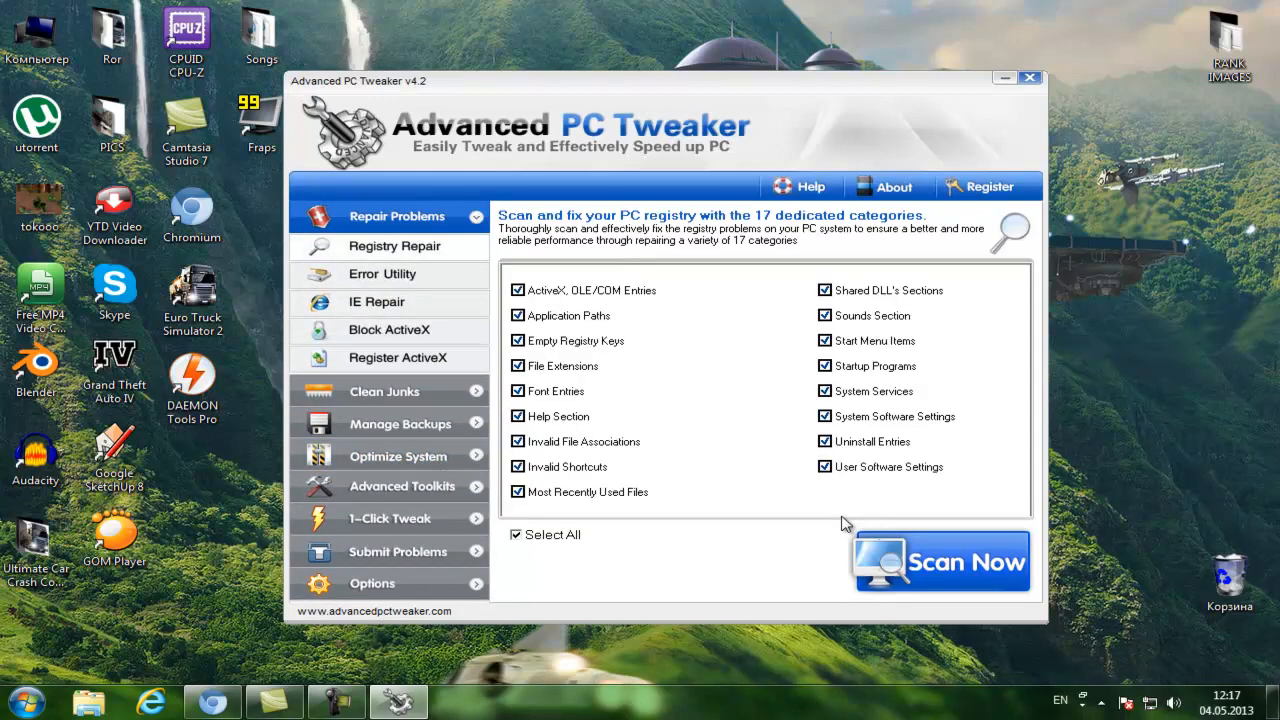
{"action": "left_click", "coordinate": [1030, 78]}
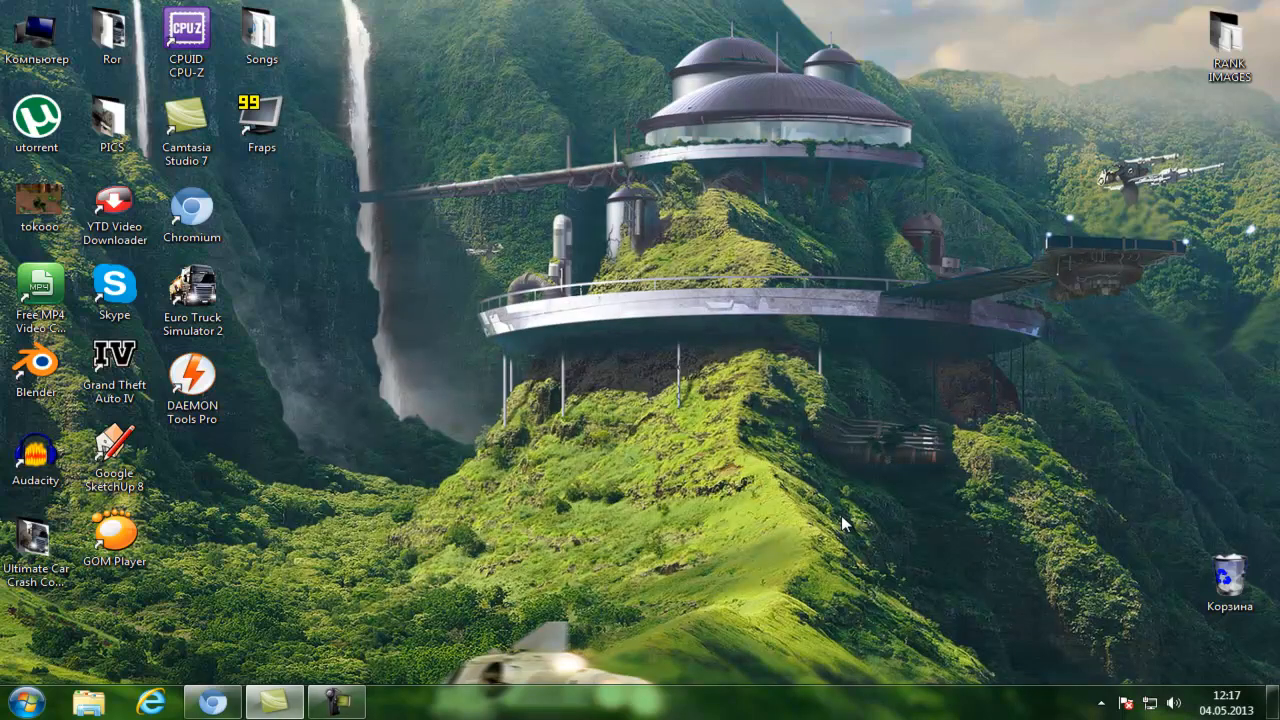
{"action": "left_click", "coordinate": [335, 700]}
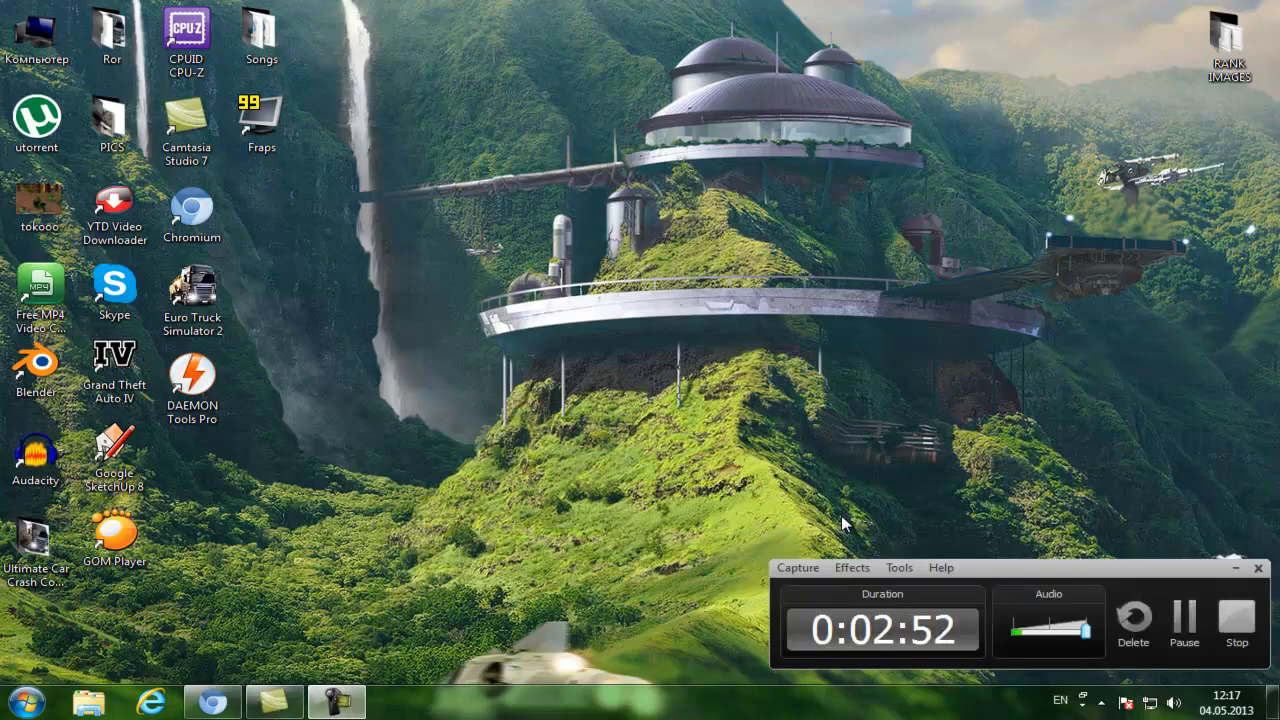